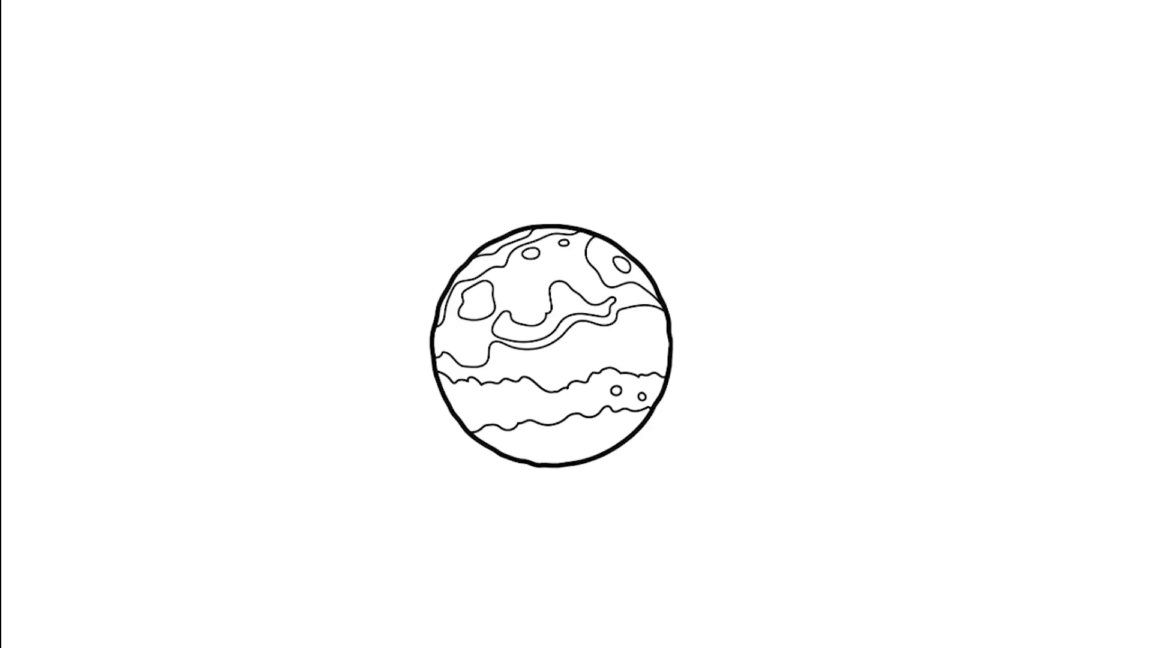
{"action": "type", "text": "Phobos"}
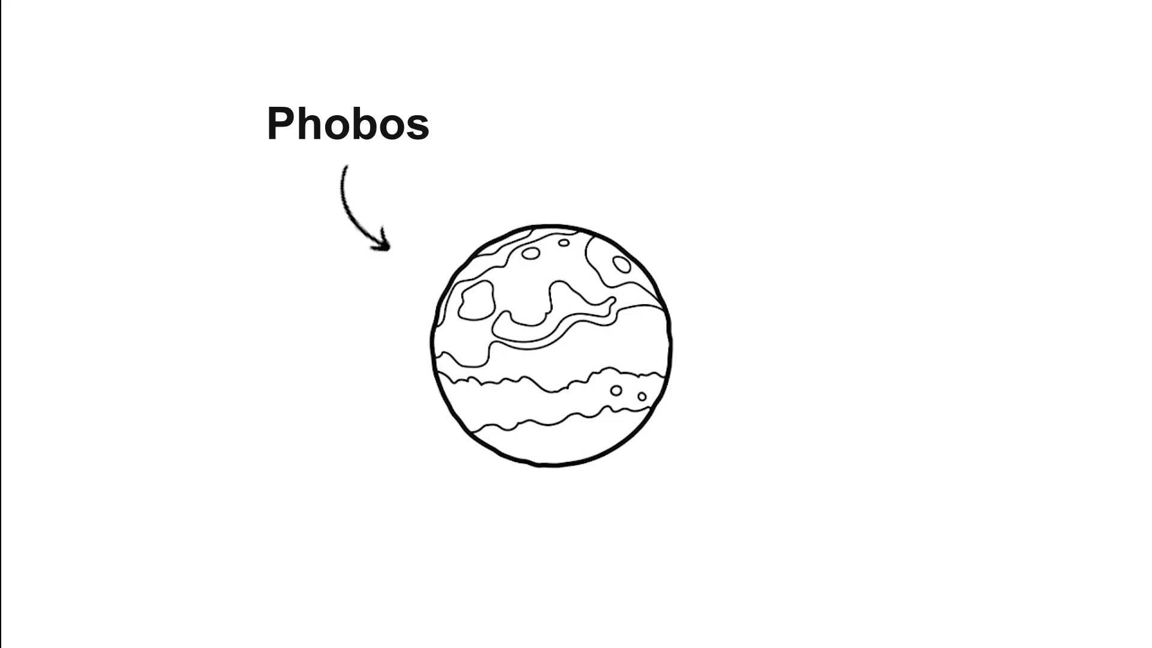